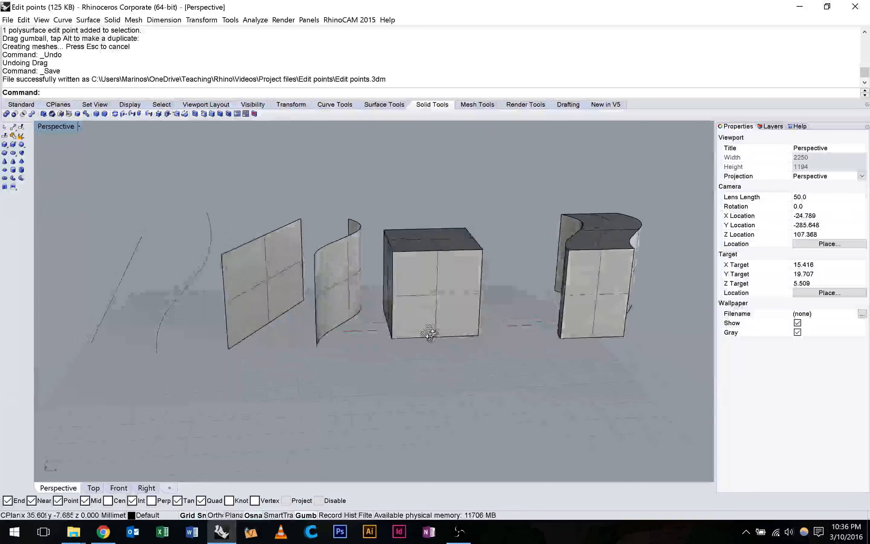
# Step: Lift the straight line's upper end point and switch to the four-viewport layout
pyautogui.moveTo(431, 333); pyautogui.dragTo(233, 341)
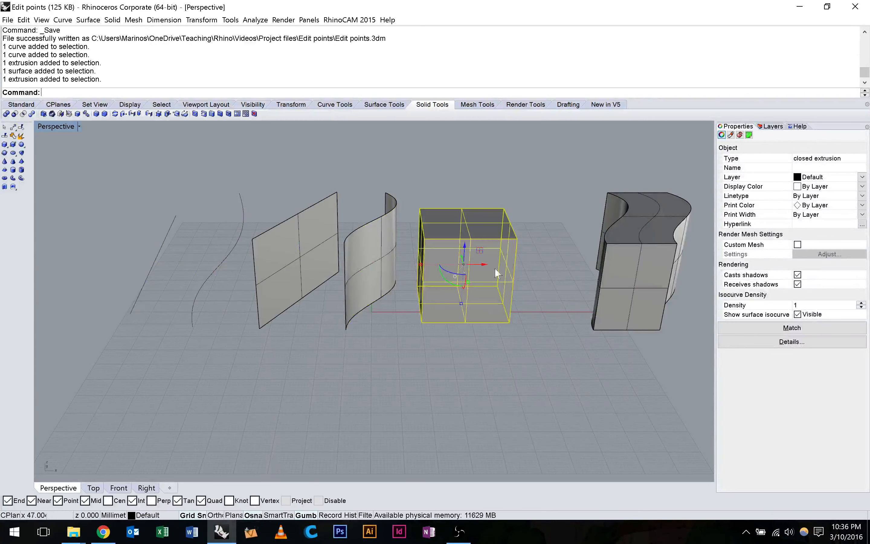
pyautogui.moveTo(610, 276)
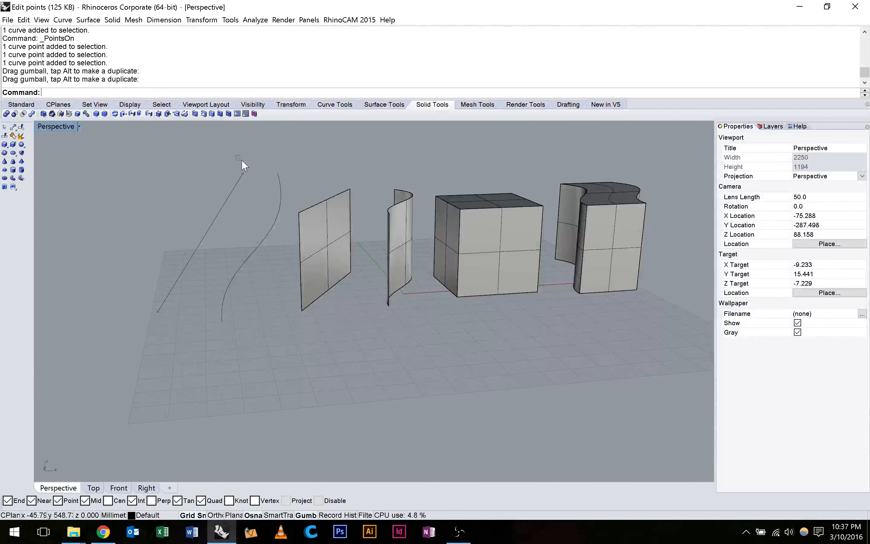
pyautogui.click(239, 159)
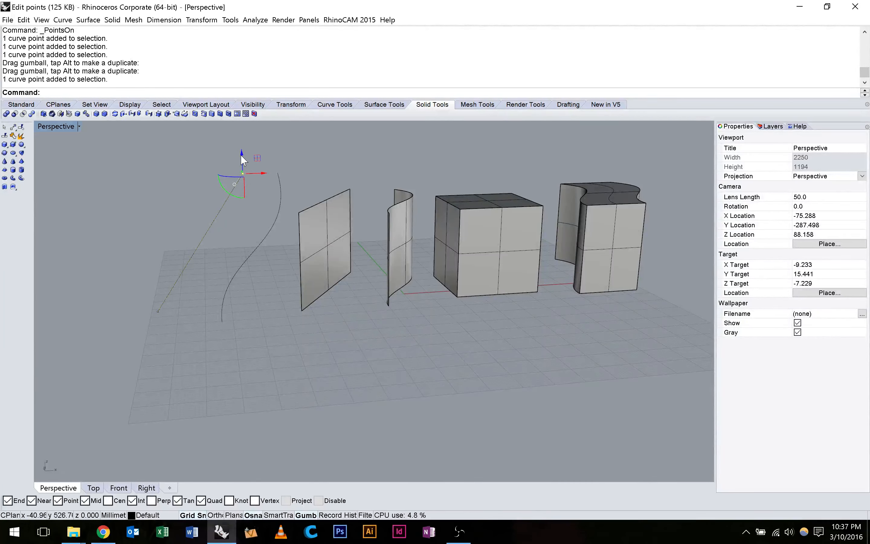
pyautogui.click(118, 488)
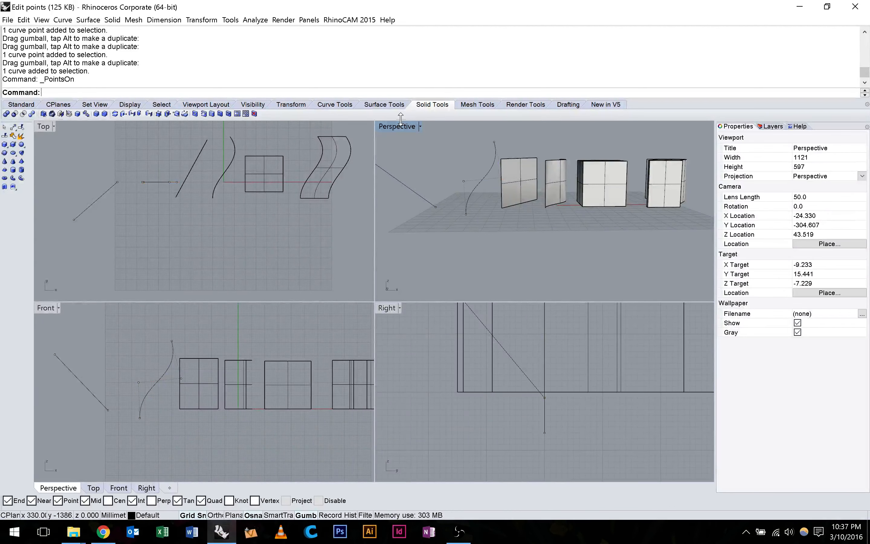
# Step: Drag the S-curve's control points sideways so it also bends in plan view
pyautogui.doubleClick(397, 126)
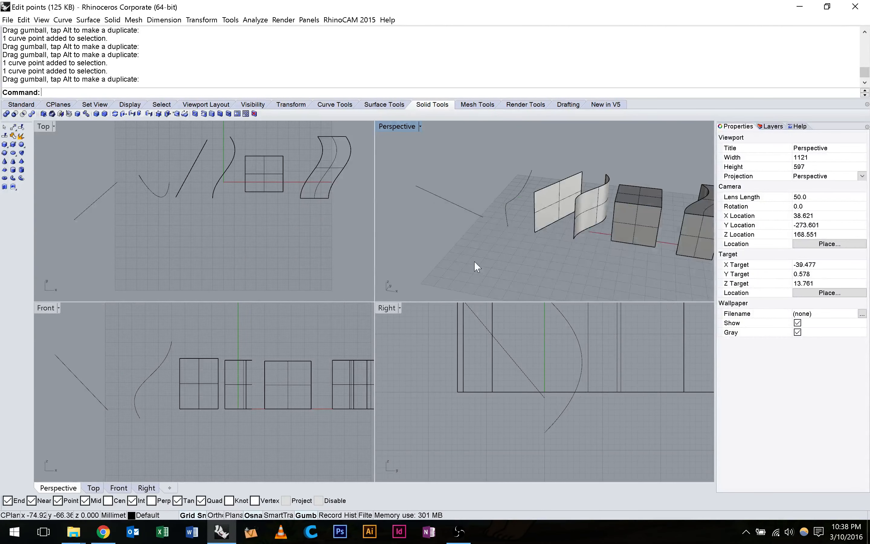
# Step: Maximize Perspective and turn on the flat panel's solid edit points via Solid Edit Tools
pyautogui.doubleClick(397, 126)
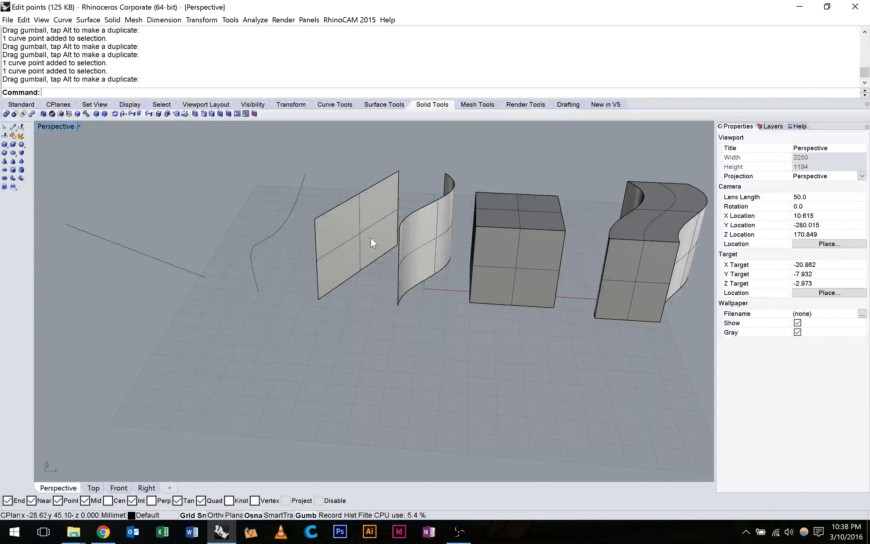
pyautogui.moveTo(280, 208)
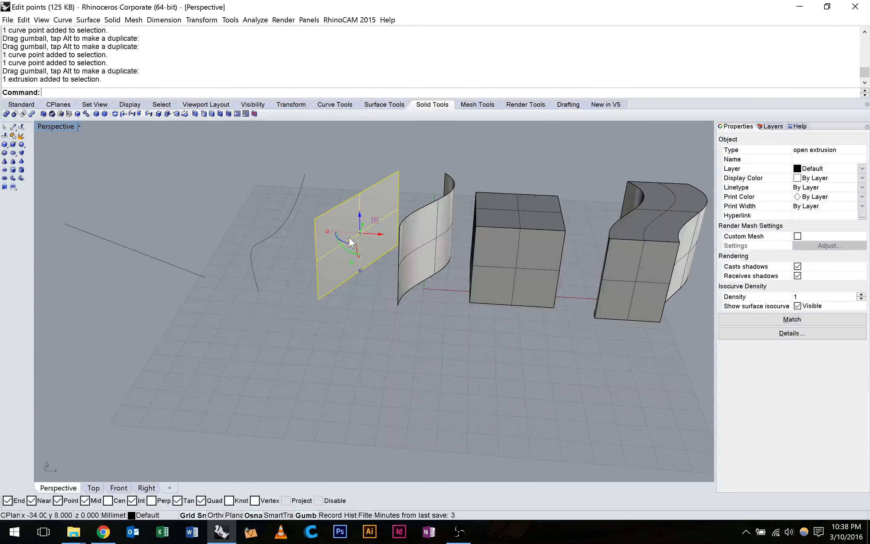
pyautogui.click(384, 105)
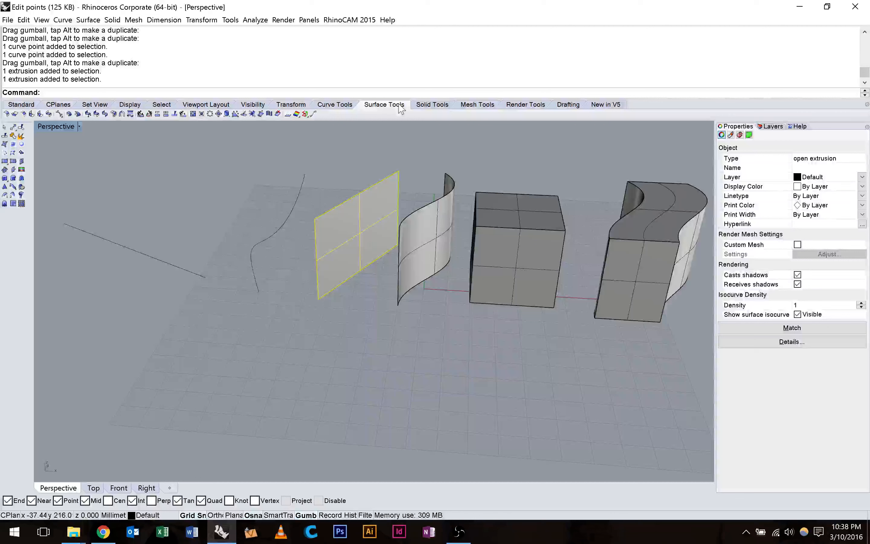
pyautogui.click(432, 104)
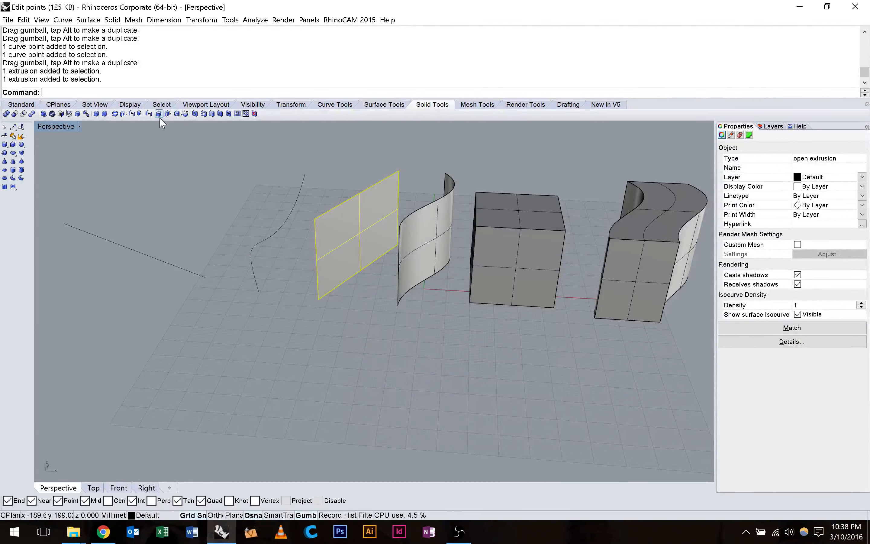
pyautogui.moveTo(159, 114)
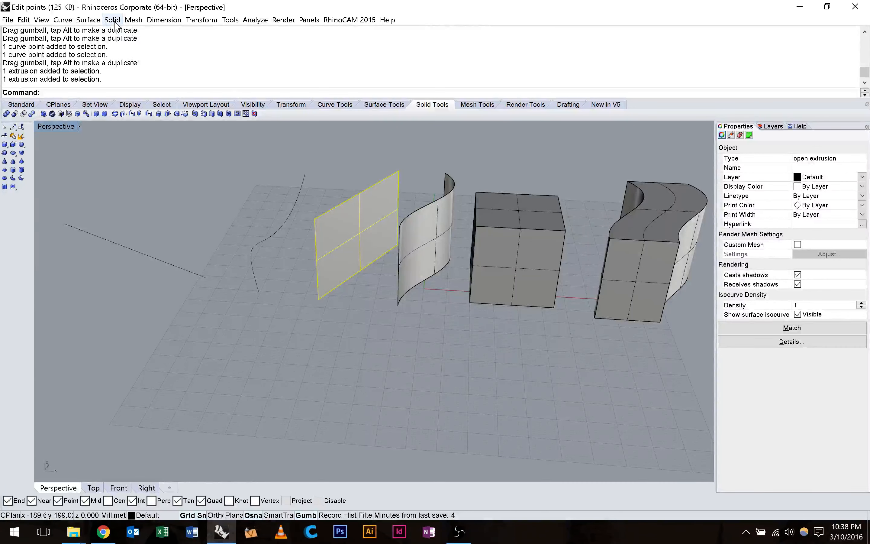
pyautogui.click(113, 19)
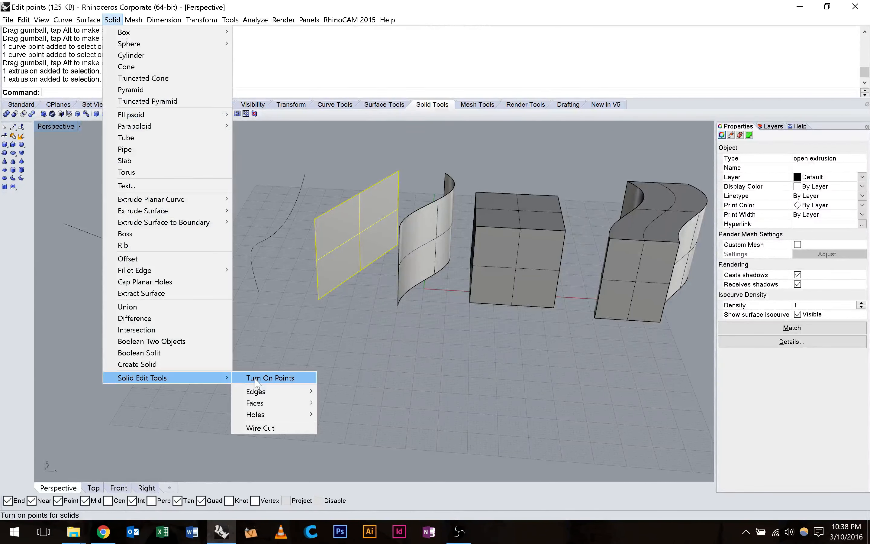
pyautogui.click(270, 378)
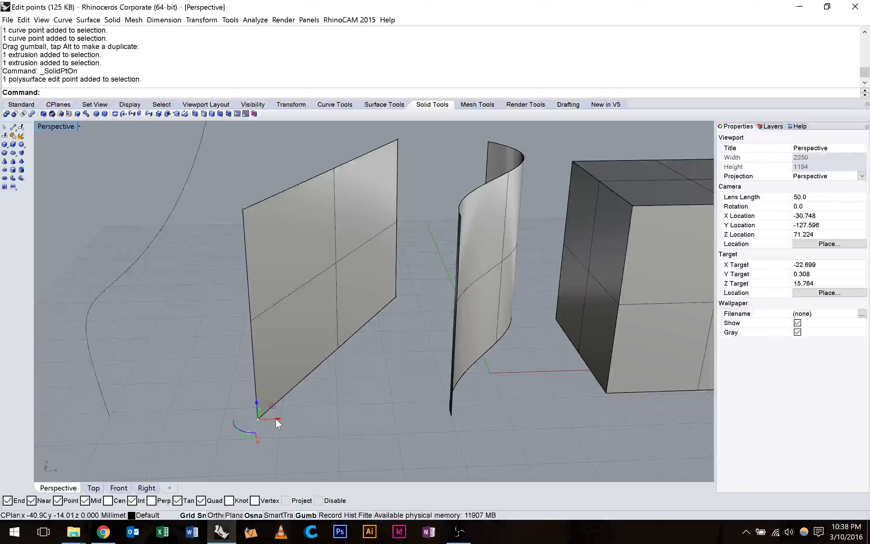
# Step: Drag the panel's bottom corner point to warp it out of its rectangular shape
pyautogui.moveTo(272, 419); pyautogui.dragTo(239, 211)
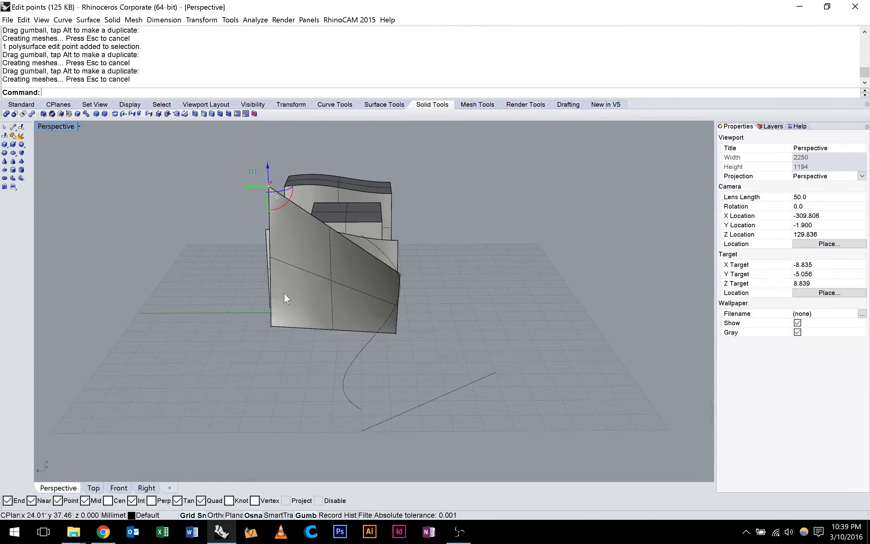
pyautogui.moveTo(273, 331)
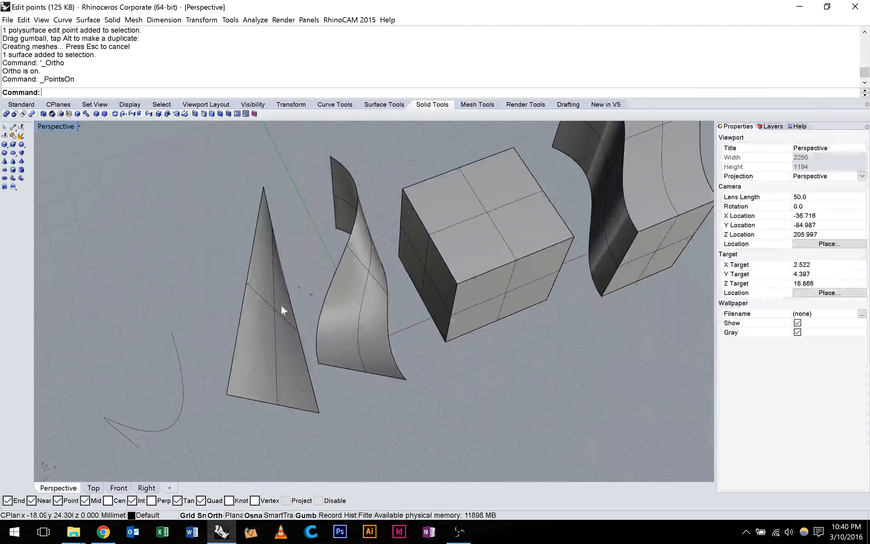
# Step: Pick the box solid ready for turning on its edit points
pyautogui.click(283, 309)
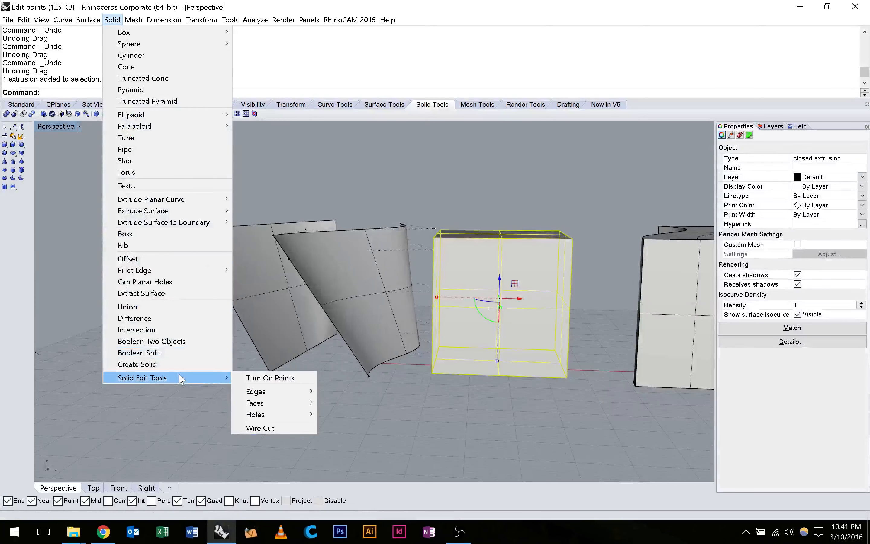
pyautogui.moveTo(271, 378)
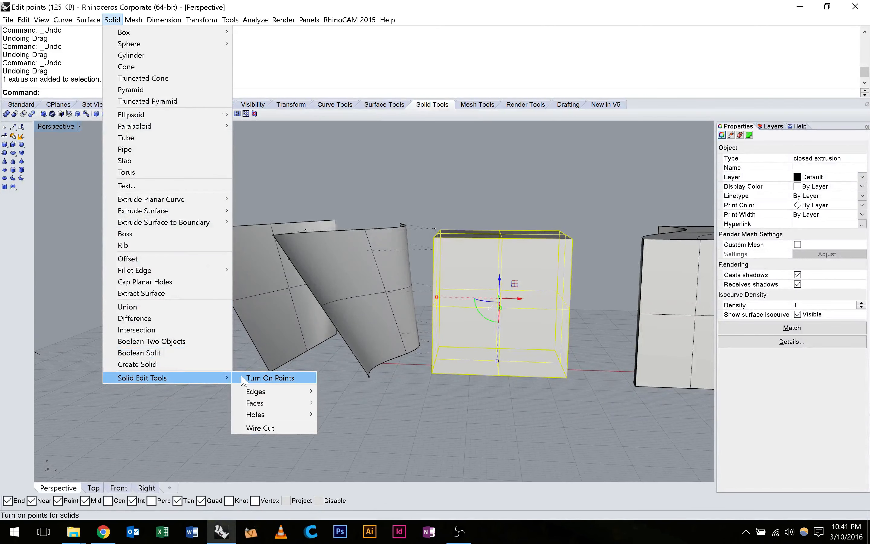
# Step: Turn on the box solid's edit points so its corners can be dragged
pyautogui.click(270, 378)
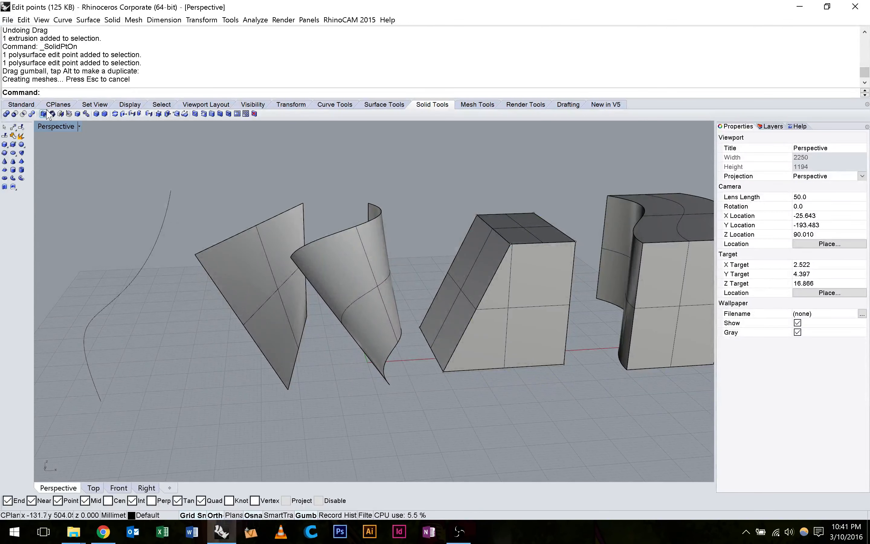
pyautogui.moveTo(56, 126)
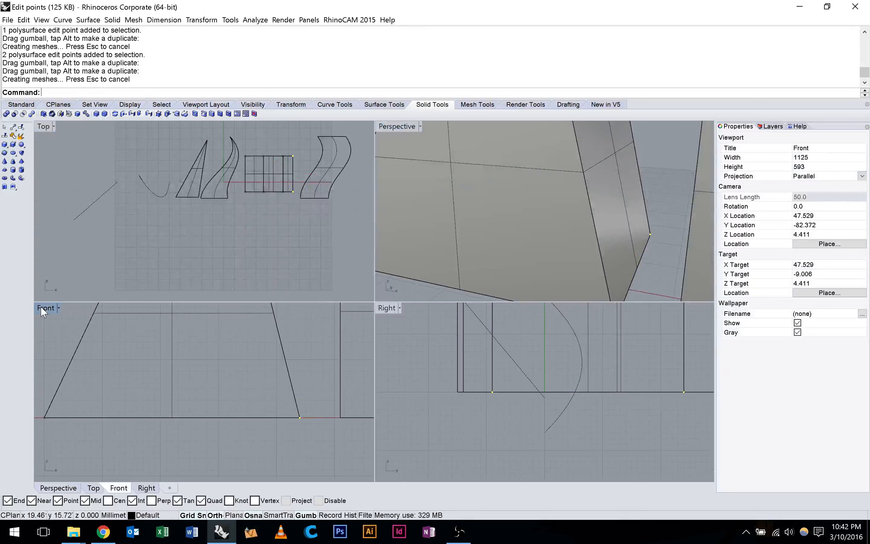
# Step: Toggle the Front viewport full size to check the box's bent-out side
pyautogui.doubleClick(45, 308)
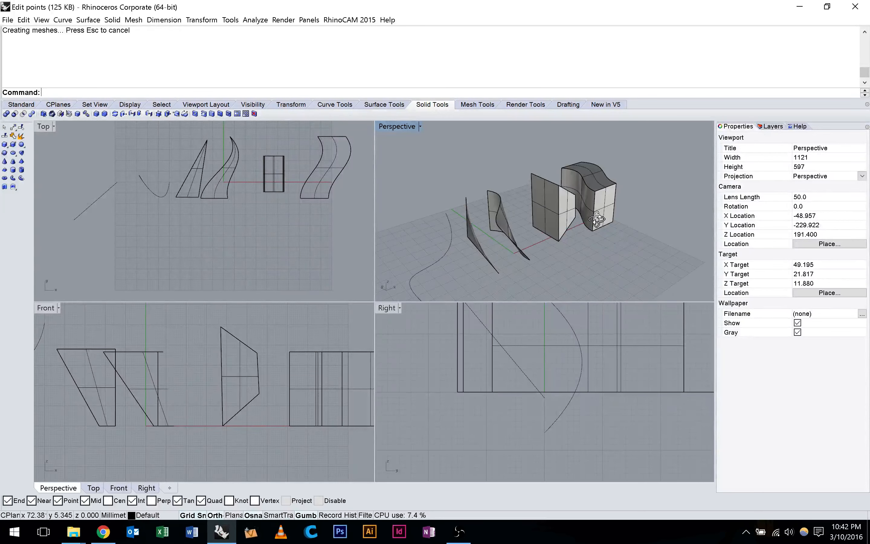
# Step: Bring the wavy solid into view, undo the last point move and look down onto it
pyautogui.moveTo(597, 219); pyautogui.dragTo(486, 188)
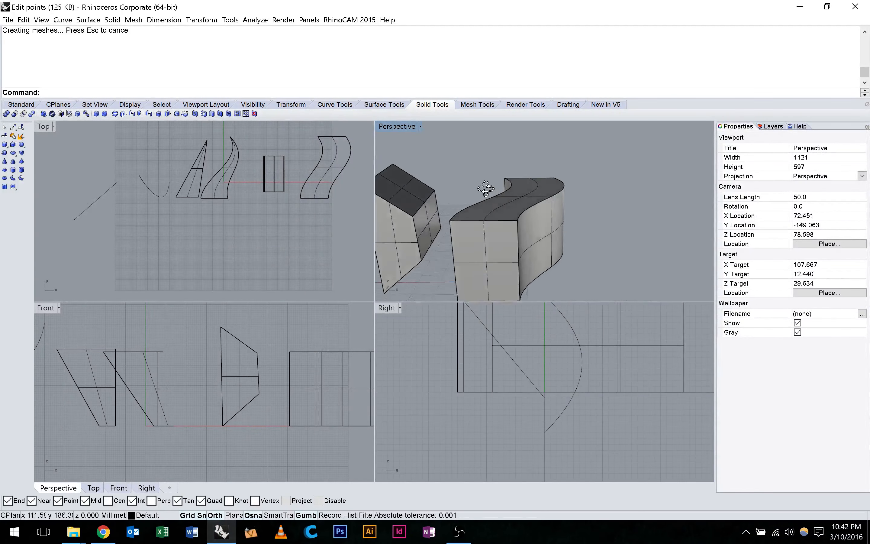
pyautogui.moveTo(486, 189); pyautogui.dragTo(505, 186)
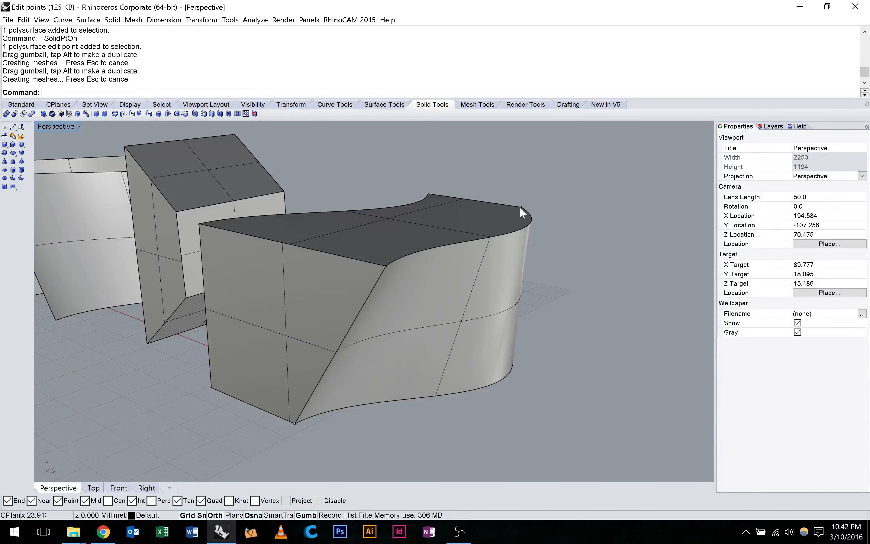
pyautogui.press('ctrl+z')
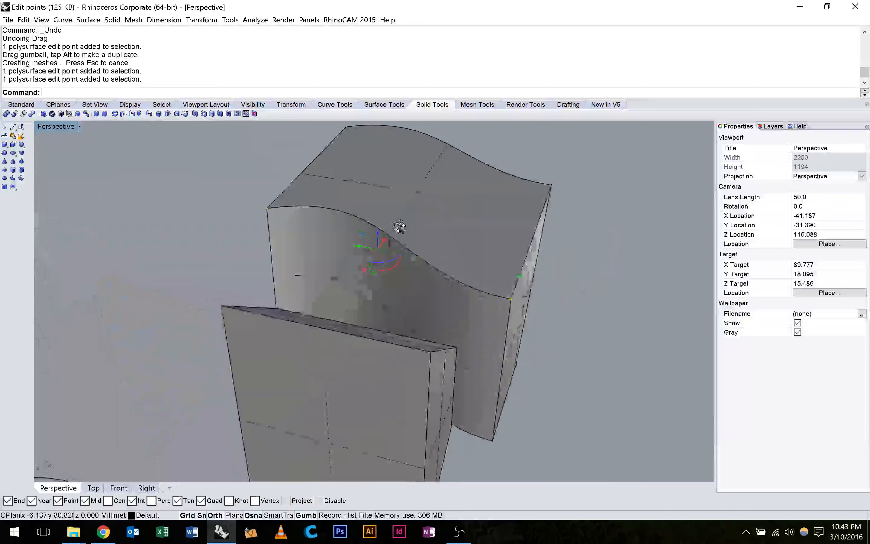
pyautogui.moveTo(400, 228); pyautogui.dragTo(444, 206)
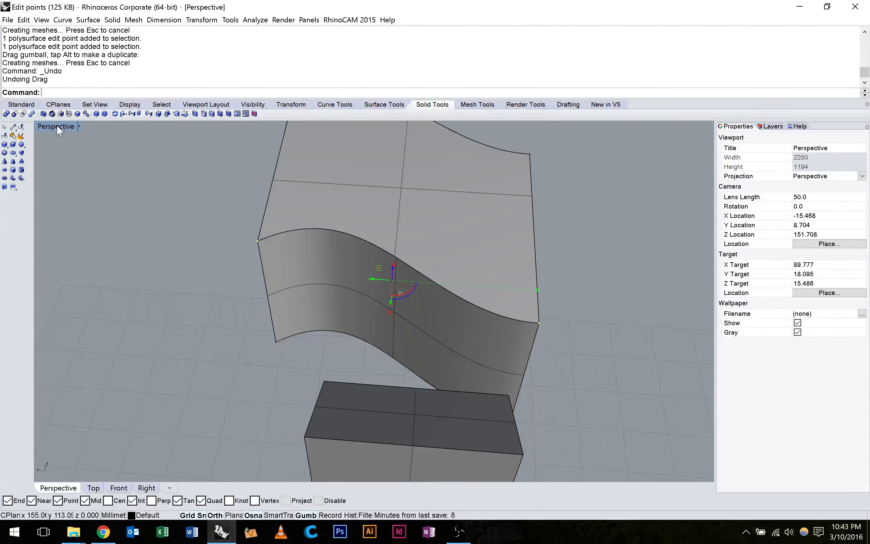
# Step: In Top view, start Scale1D on the picked edit points and set the first reference point
pyautogui.click(93, 487)
pyautogui.write('Sc')
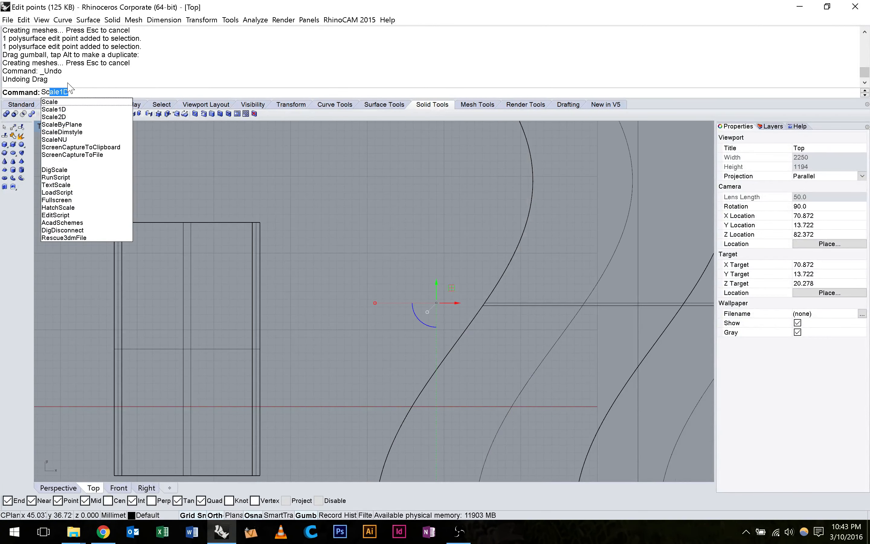
pyautogui.click(53, 110)
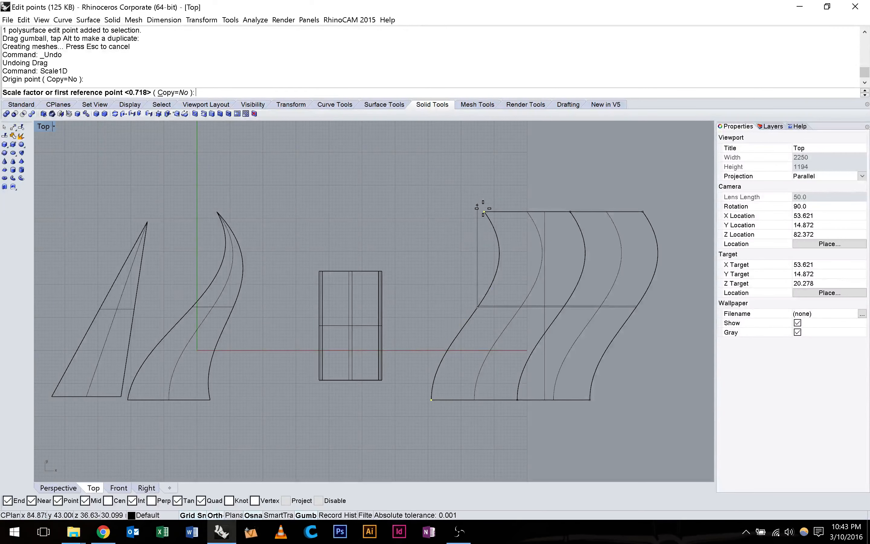
pyautogui.click(478, 261)
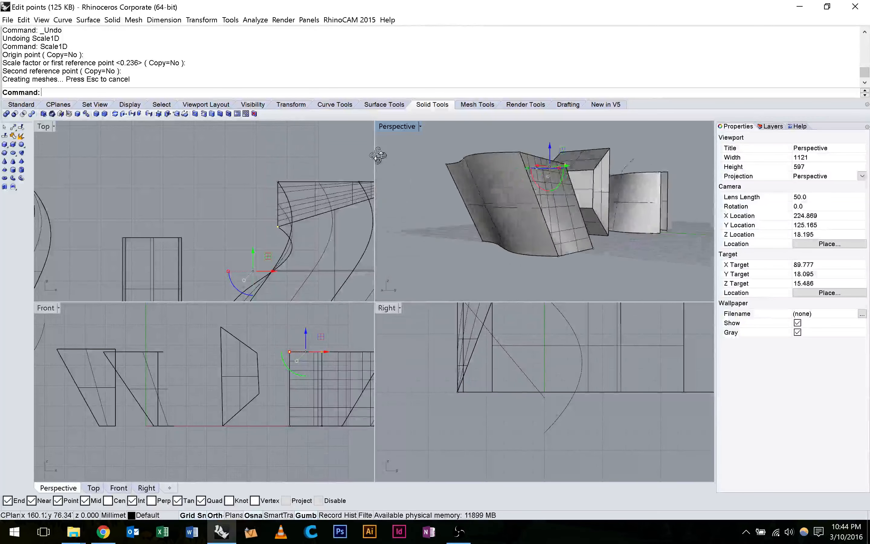
# Step: Maximize the Perspective viewport and orbit slightly around the reshaped solids
pyautogui.doubleClick(398, 126)
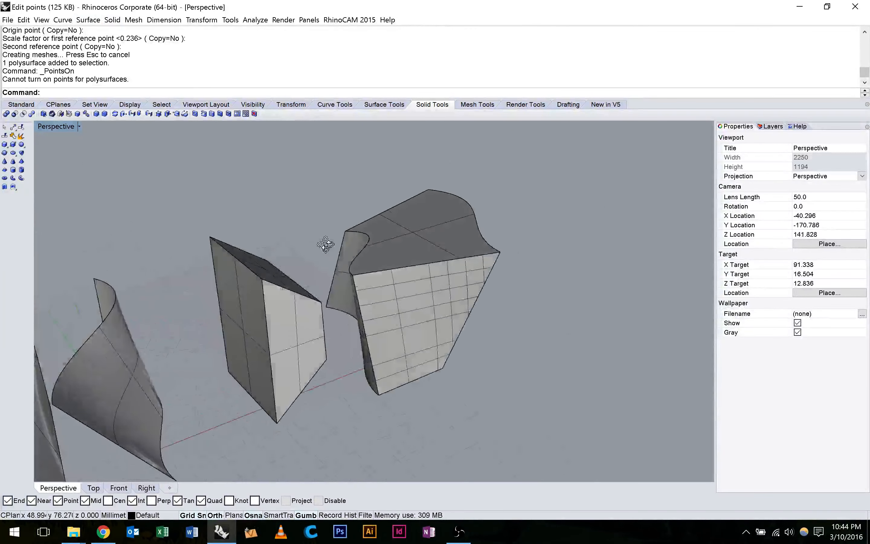
pyautogui.moveTo(326, 245); pyautogui.dragTo(358, 251)
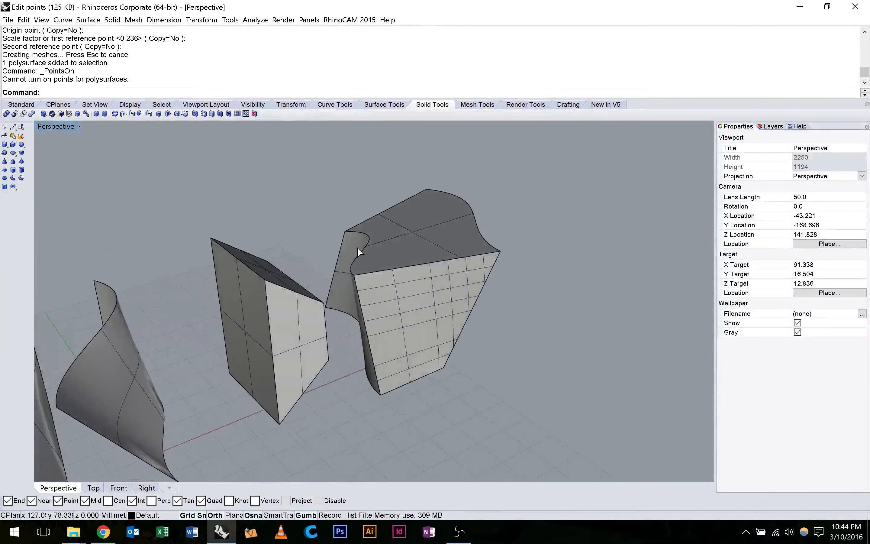